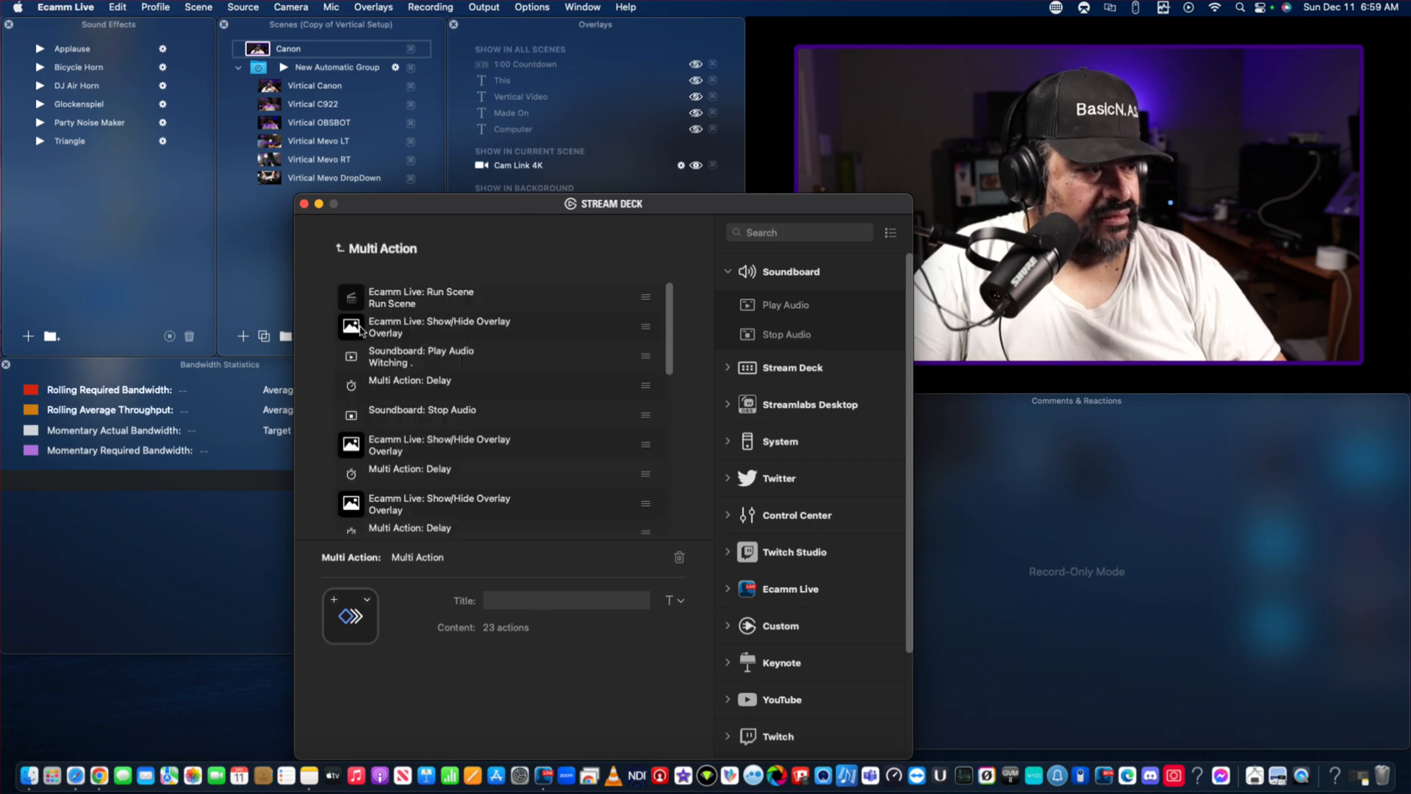
Return from the finished 23-step multi action to the Stream Deck XL key layout.
scroll(down, 3)
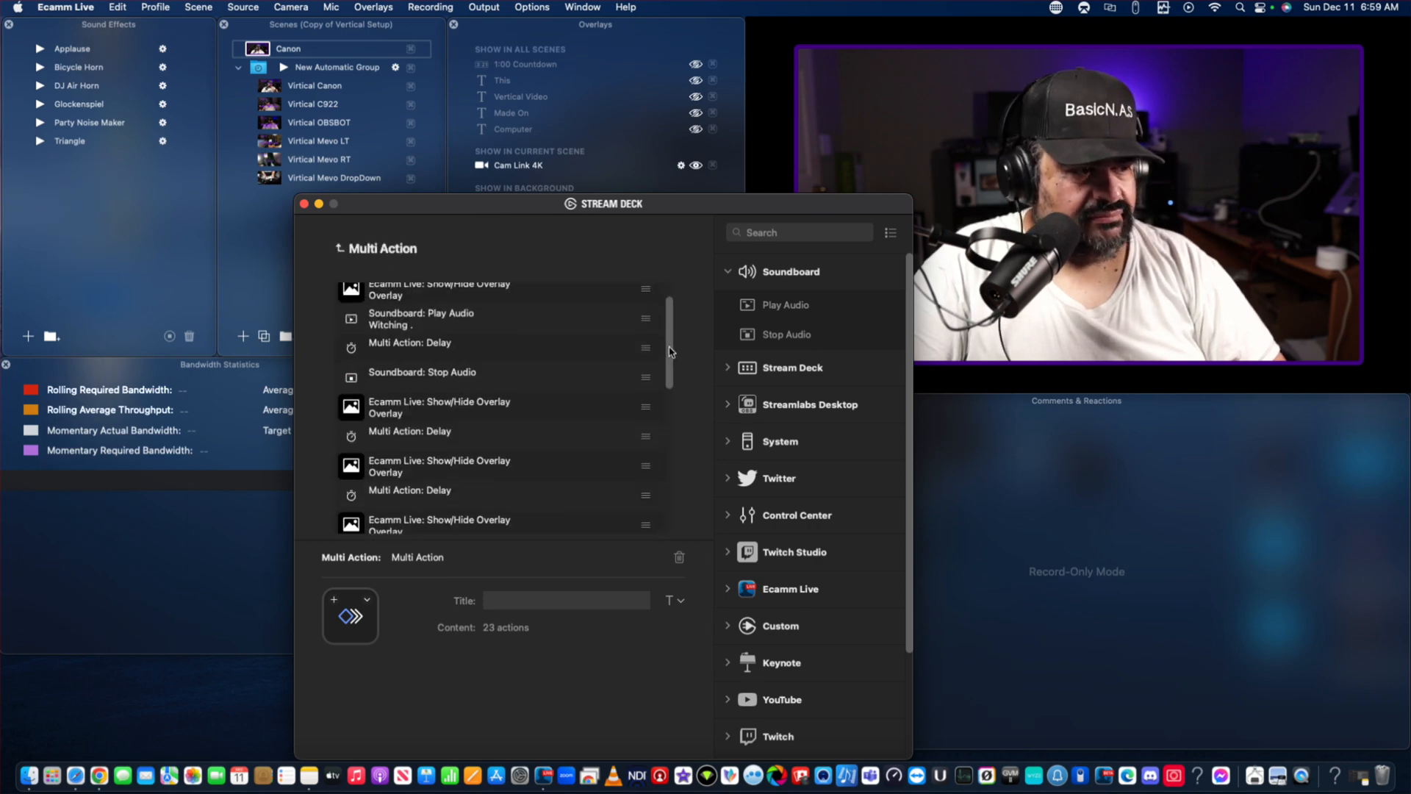
scroll(down, 3)
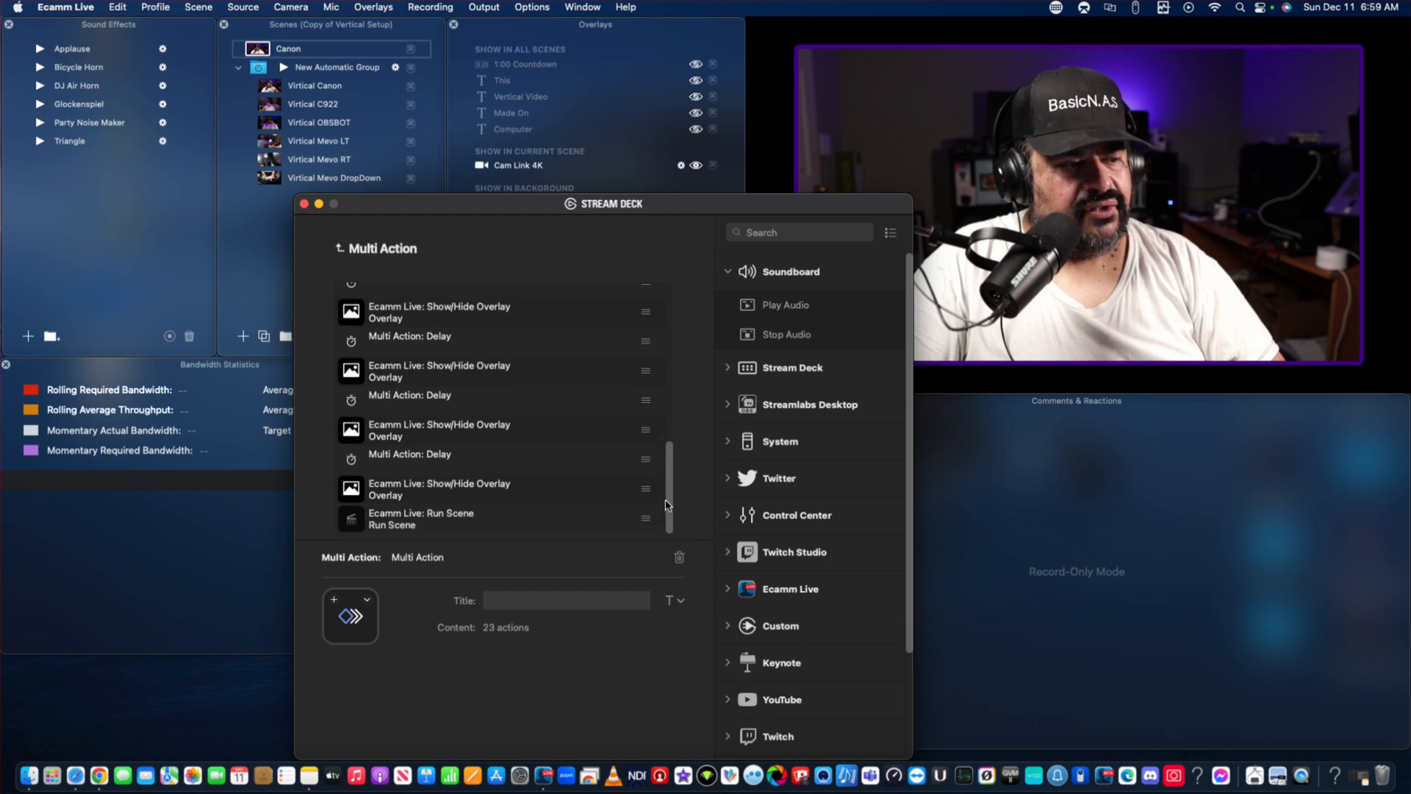
scroll(up, 3)
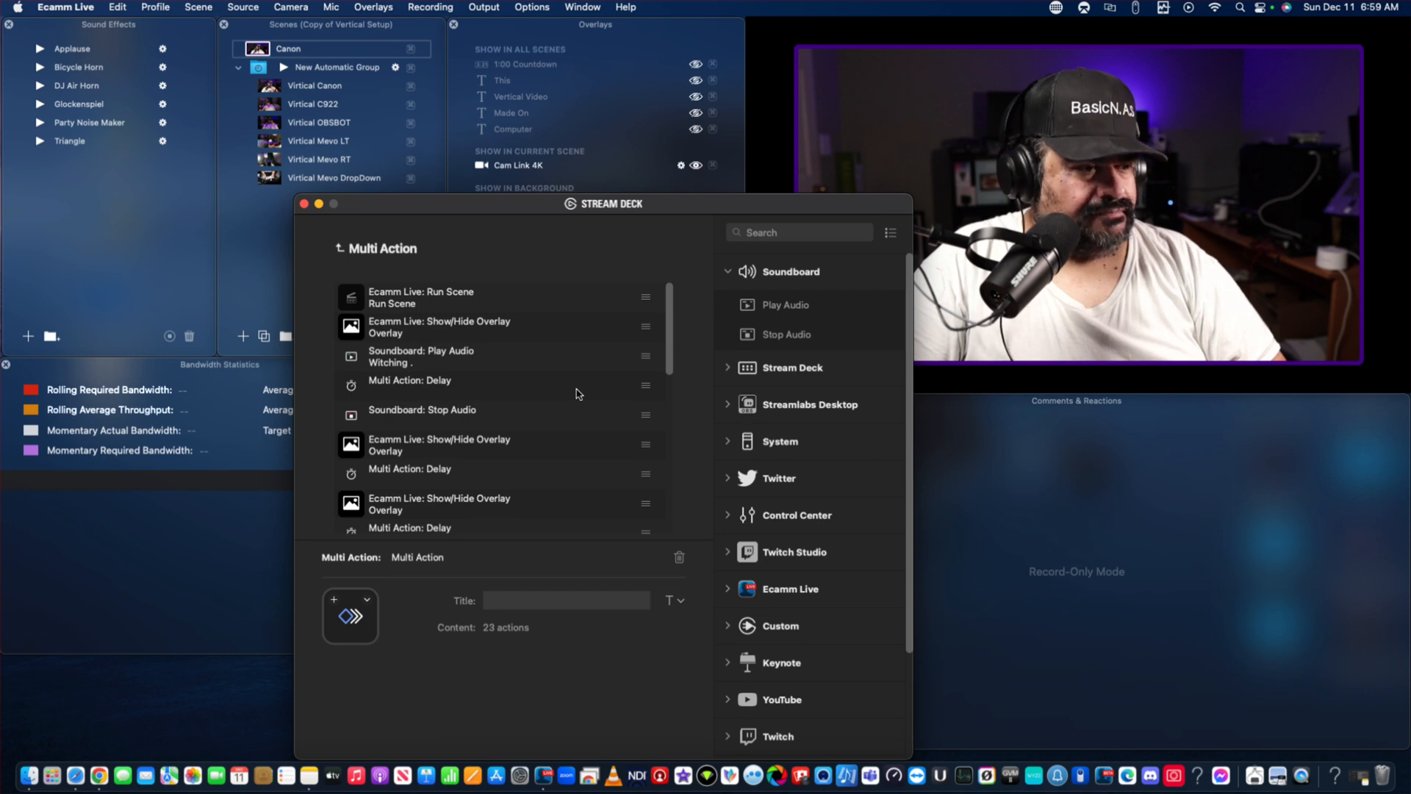
mouse_move(442, 368)
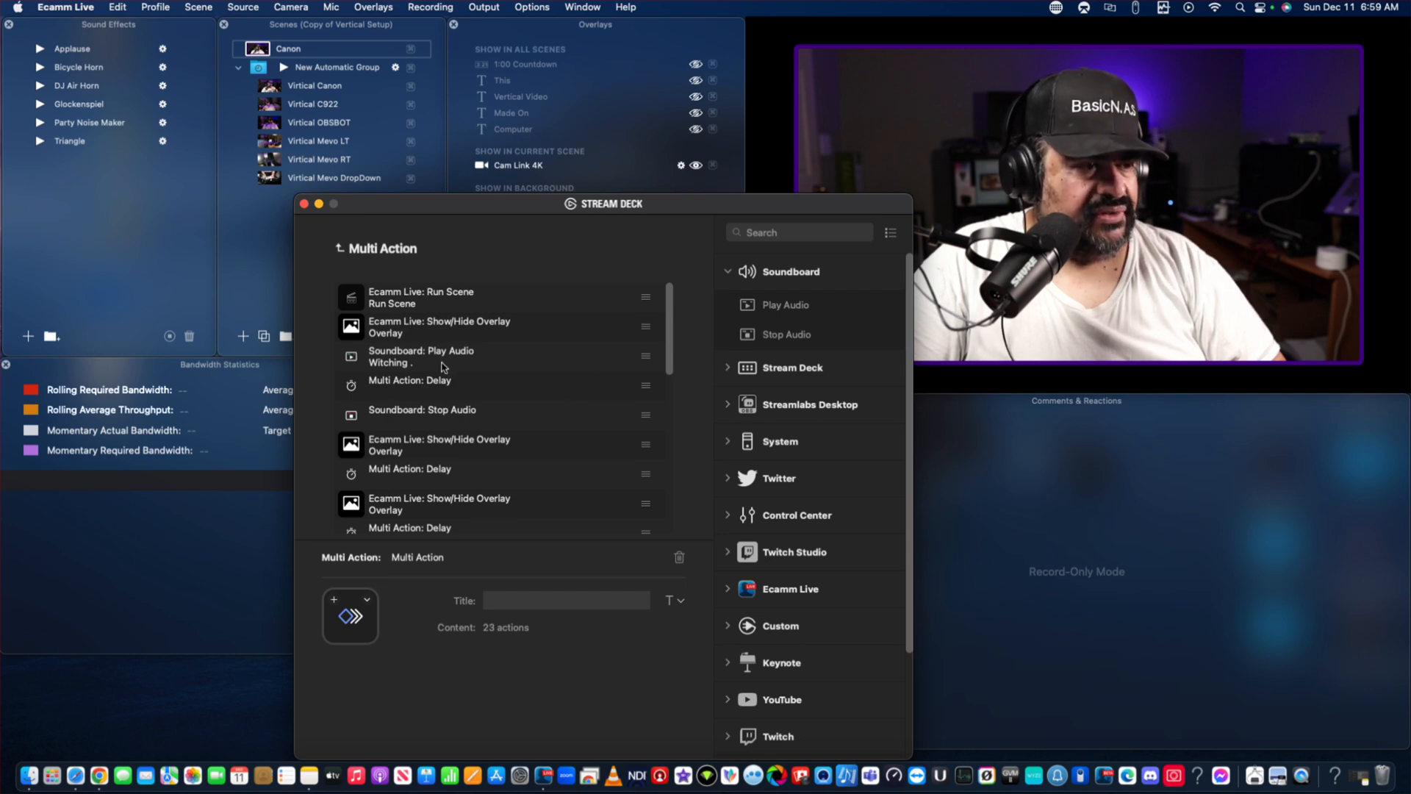
mouse_move(498, 444)
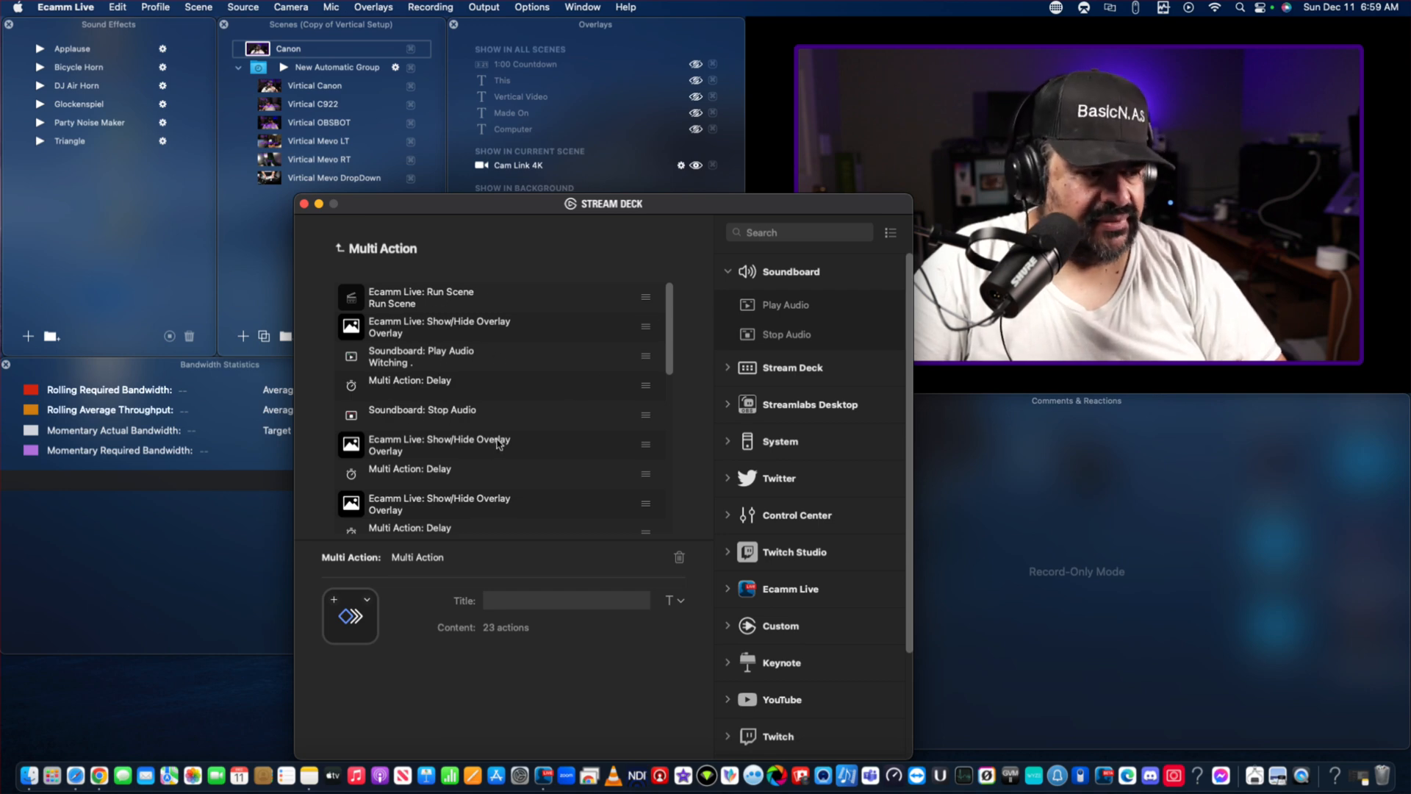
mouse_move(908, 399)
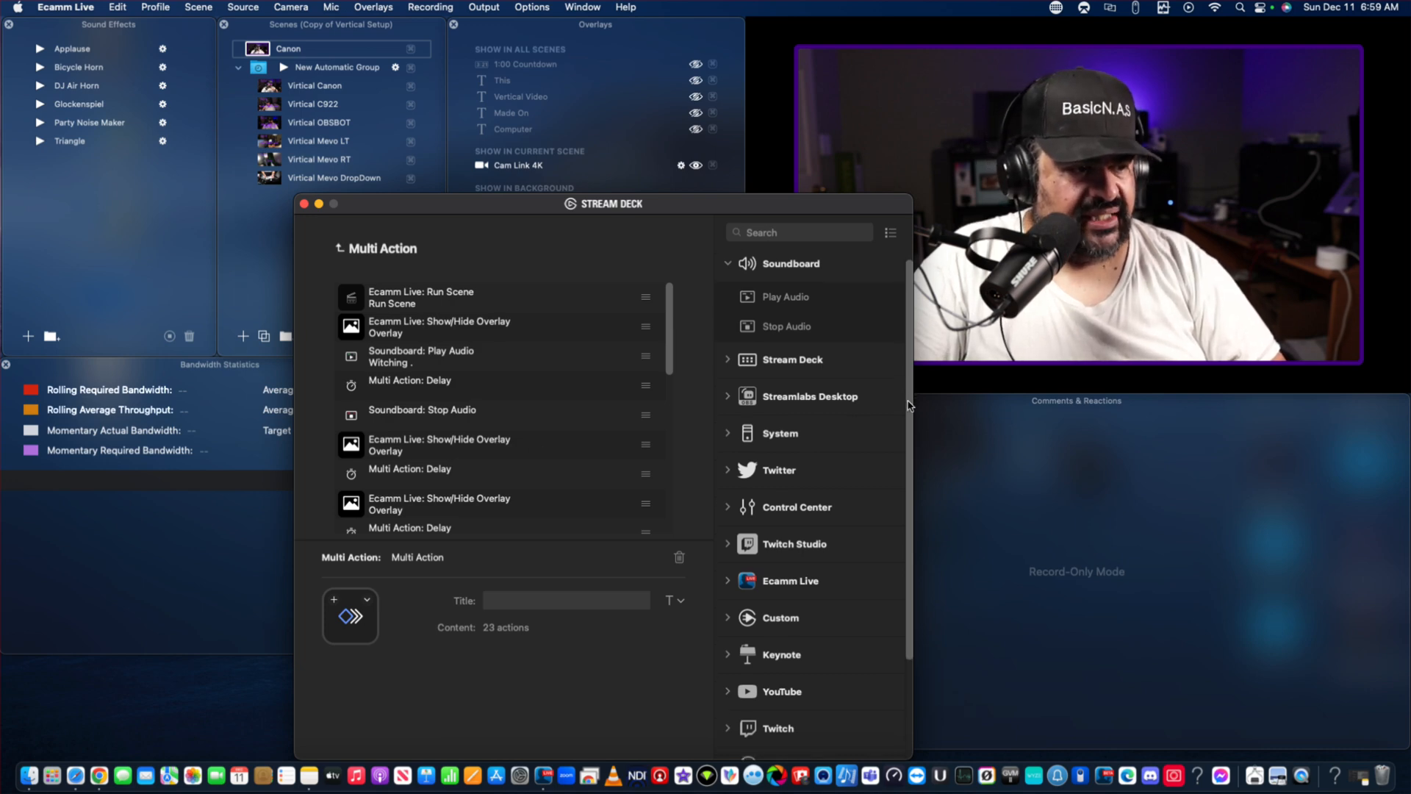
scroll(down, 3)
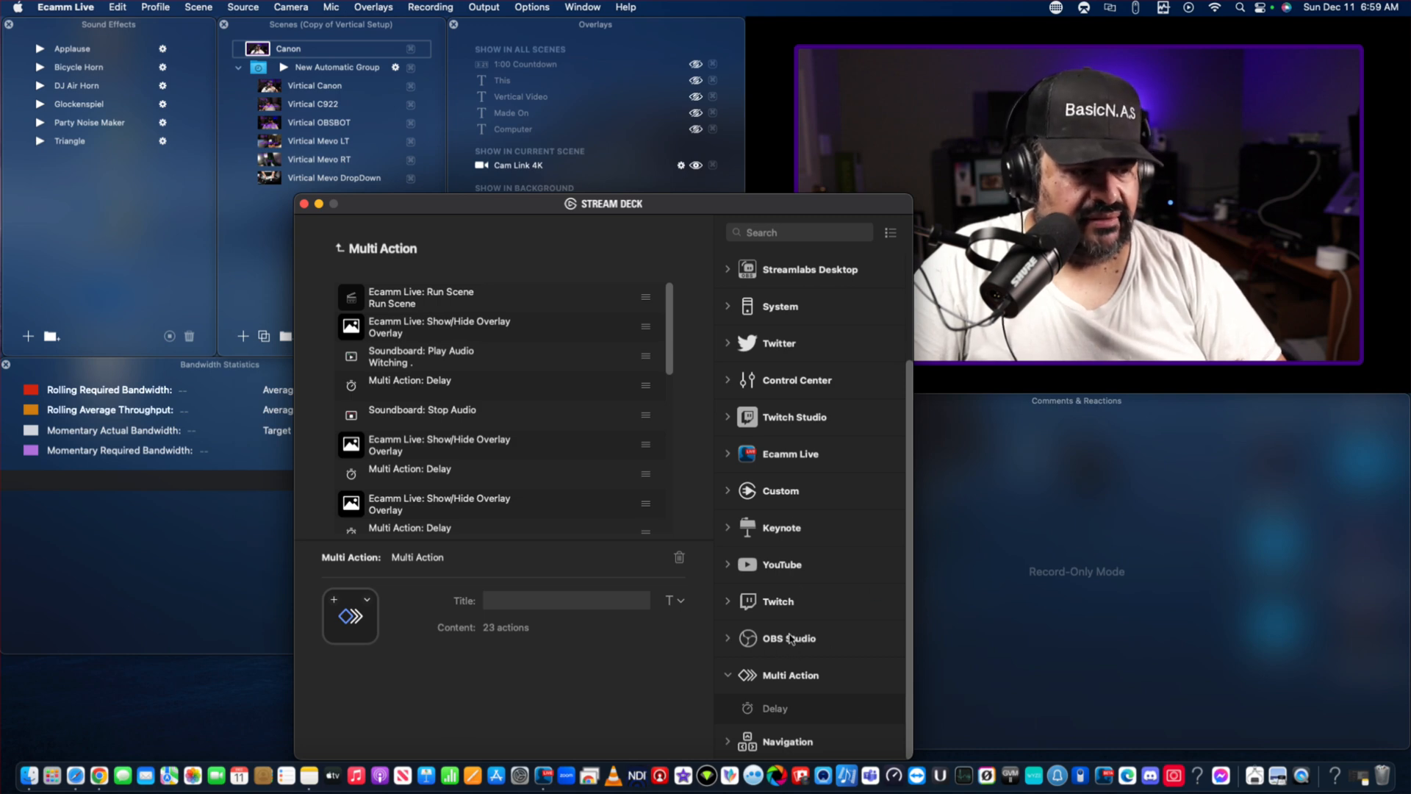
mouse_move(803, 215)
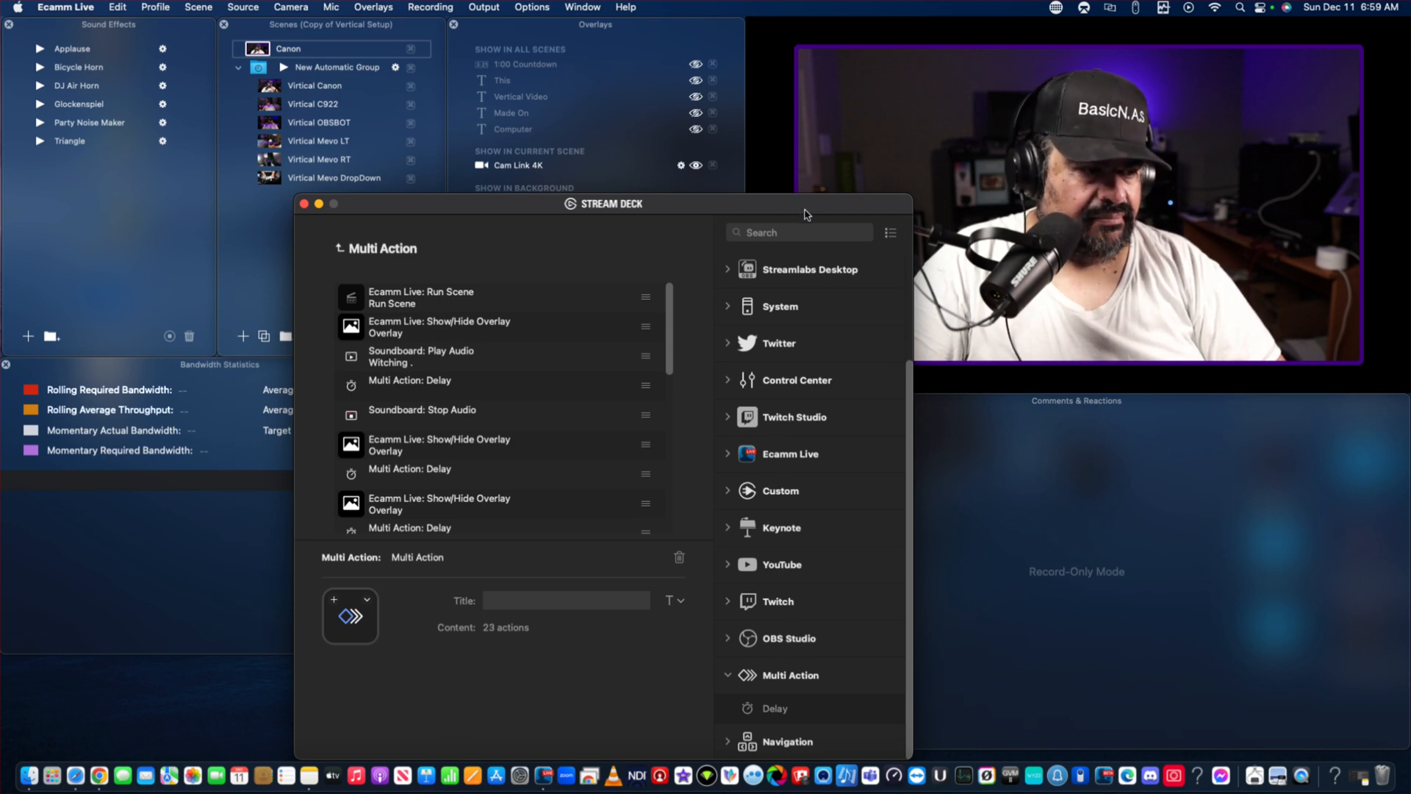
mouse_move(907, 477)
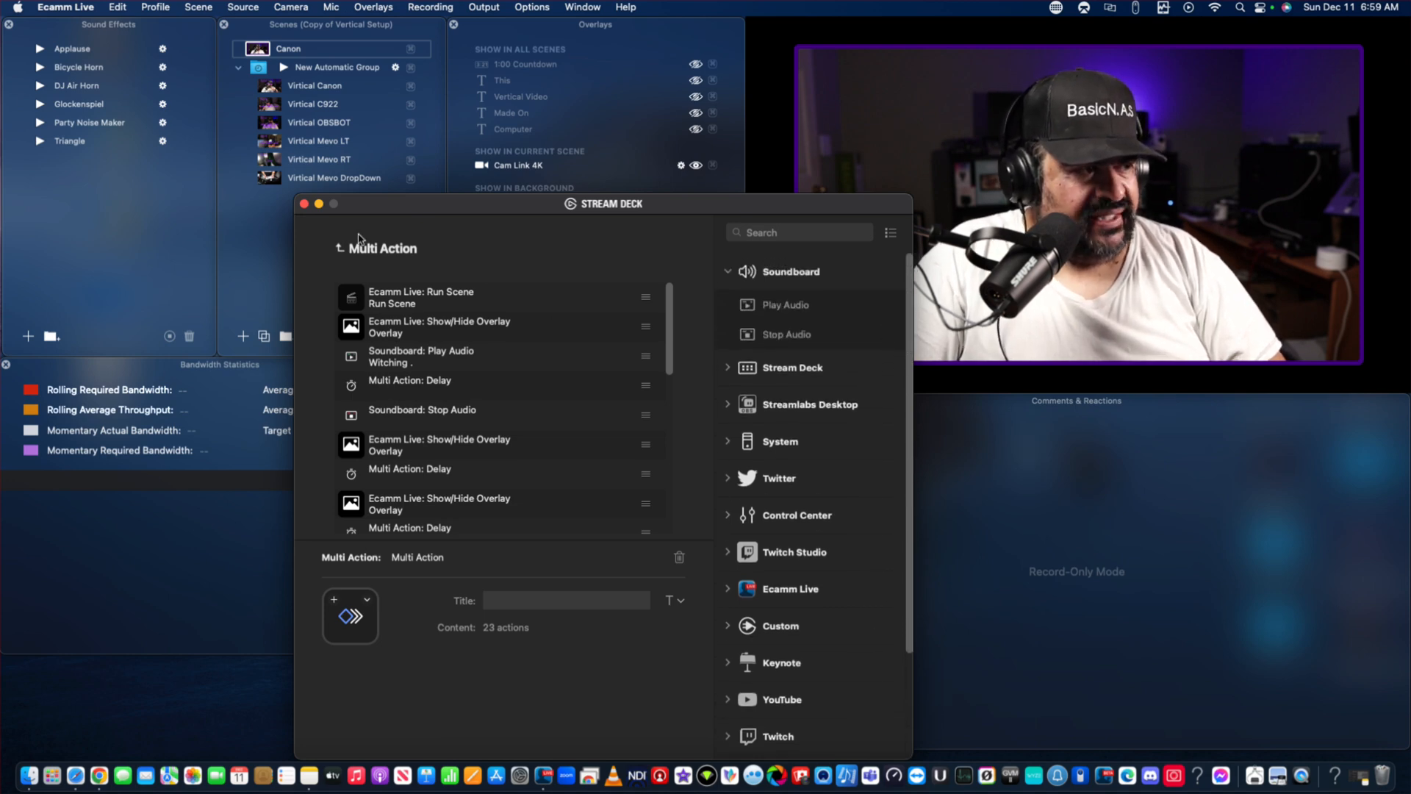
click(340, 249)
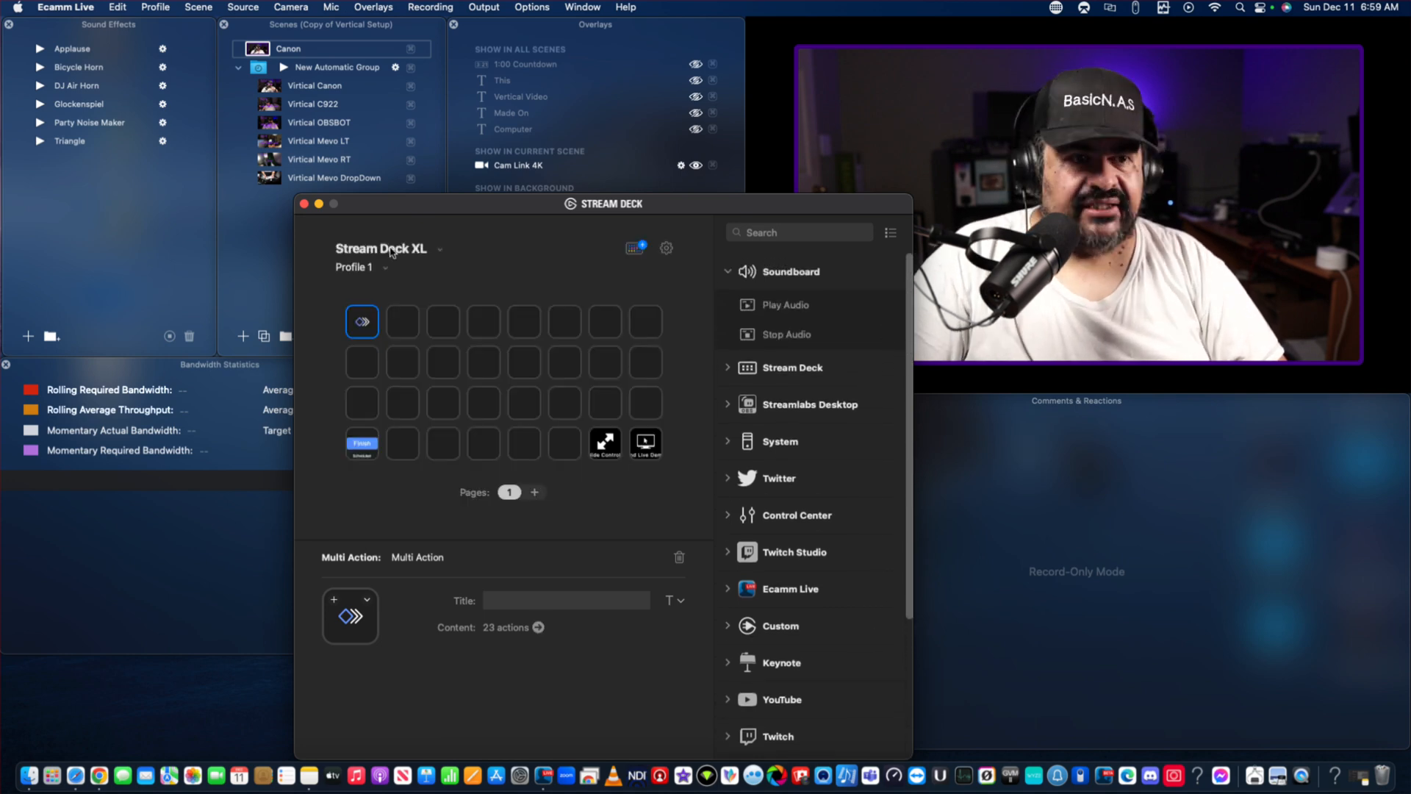